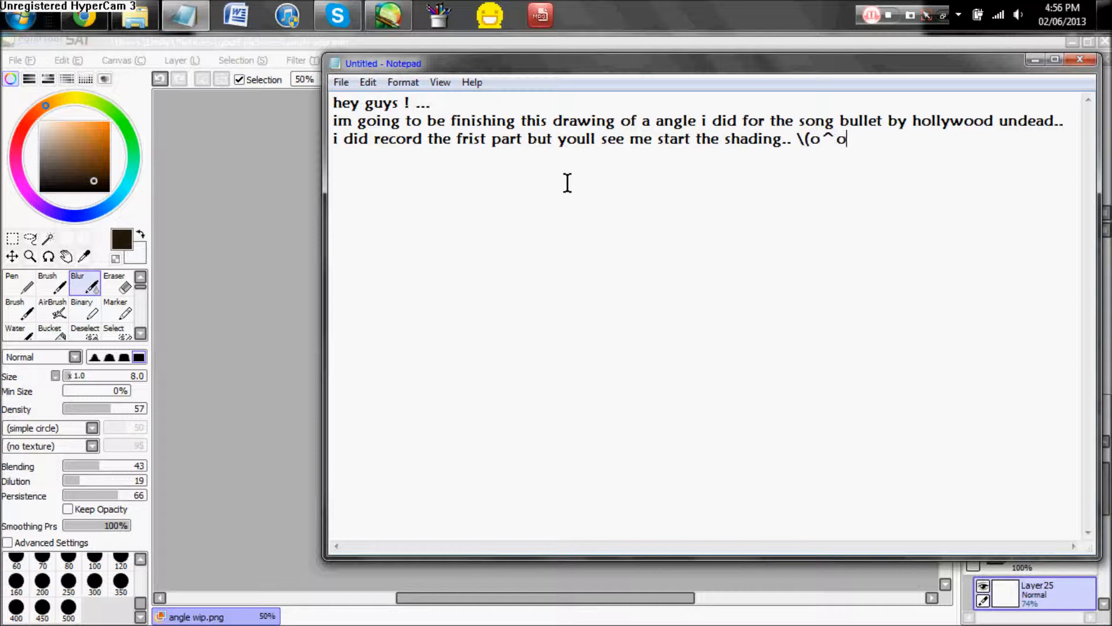
- Write the note that this angel was drawn long ago and is finally being finished
text(ive drawn this like for ever ago and didnt get around to finish it.... so he w)
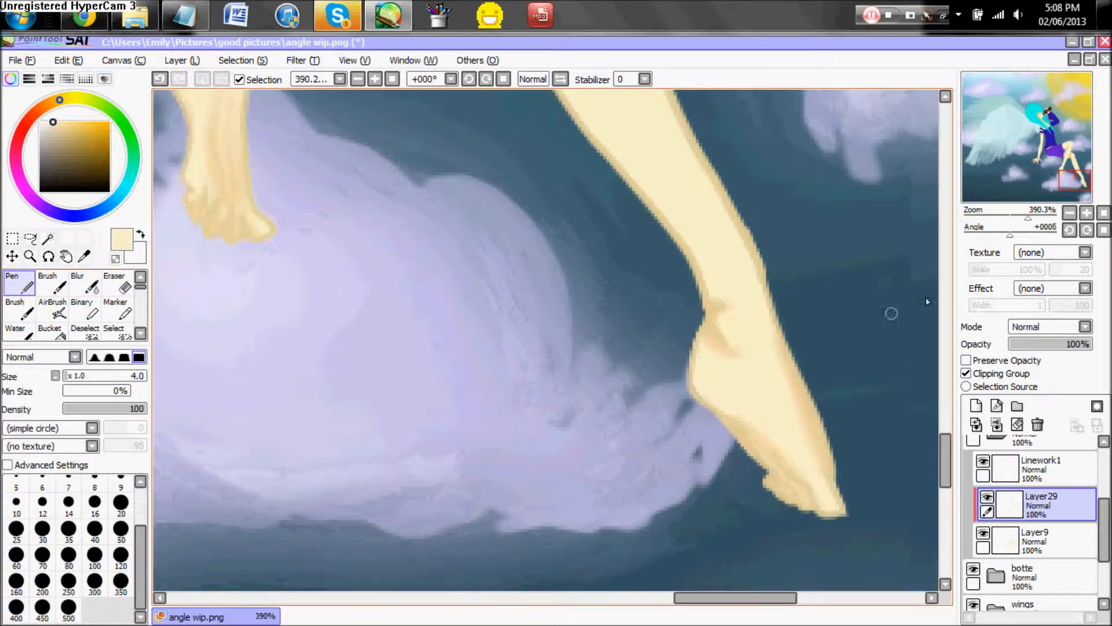
- Shade the bottle at the angel's mouth and add a light highlight along its side
click(76, 284)
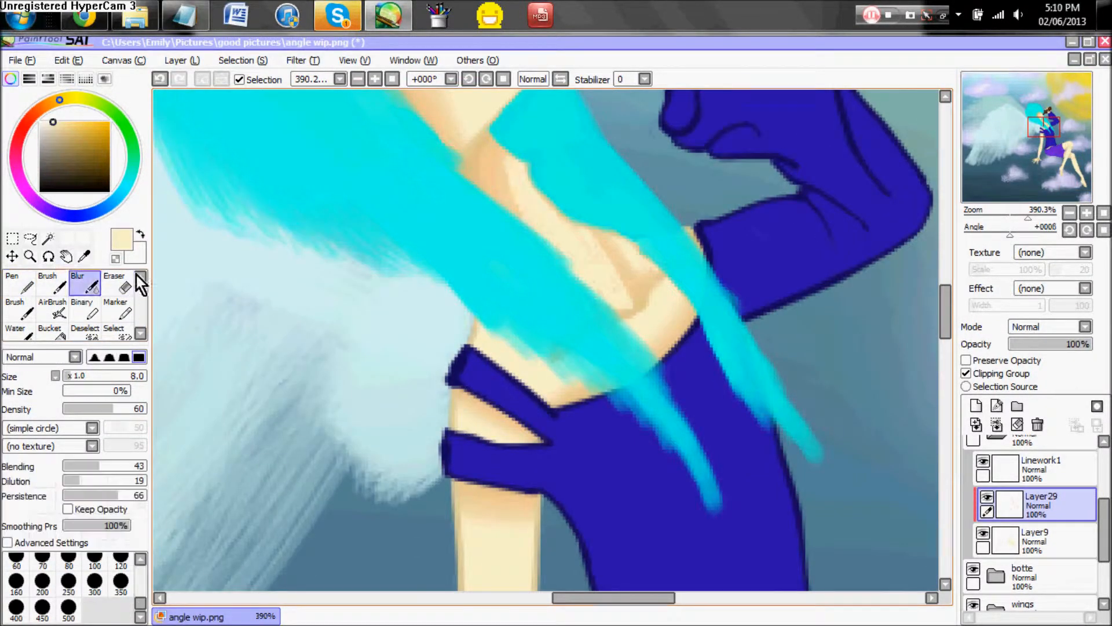
click(115, 290)
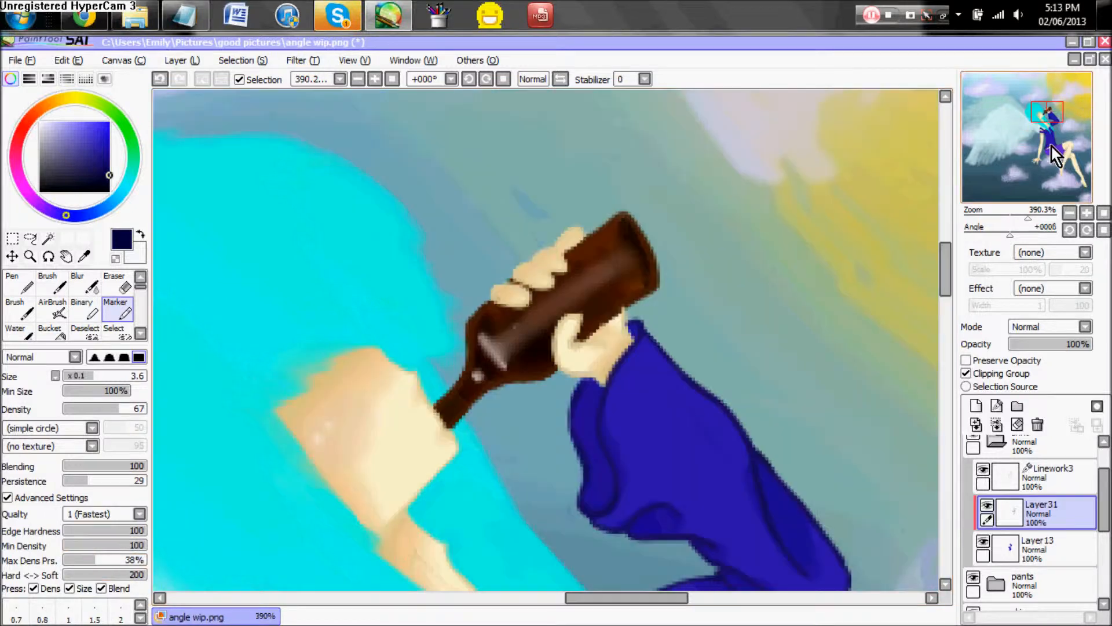
- Shade the teal shorts with bright highlights and darker folds using the AirBrush
click(76, 280)
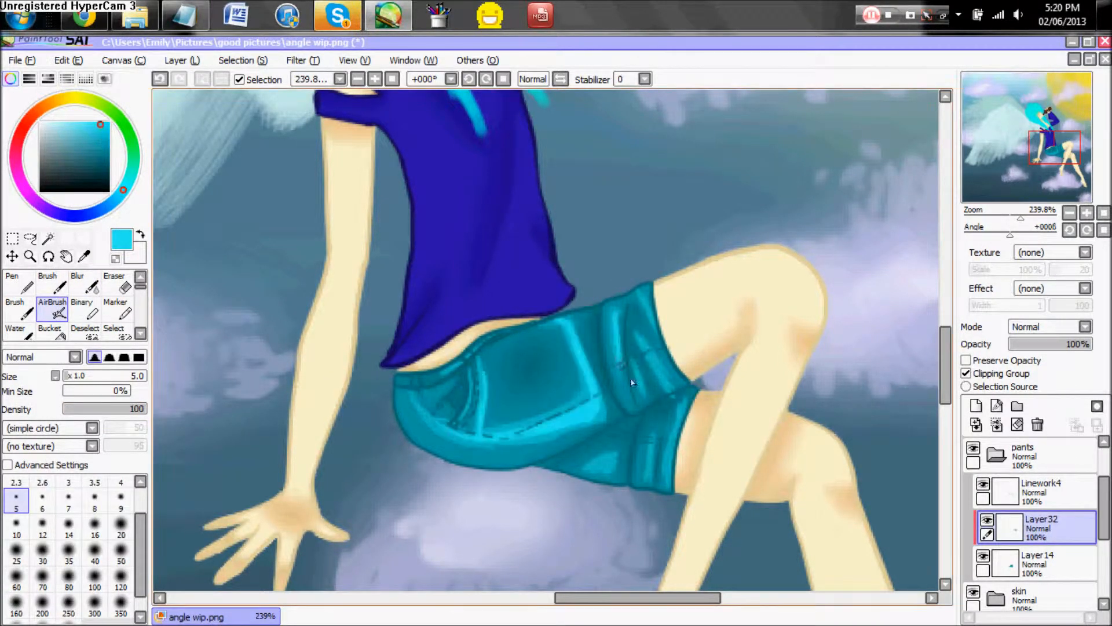
- Highlight the purple top, then brush darker and pale strands into the cyan hair
click(77, 283)
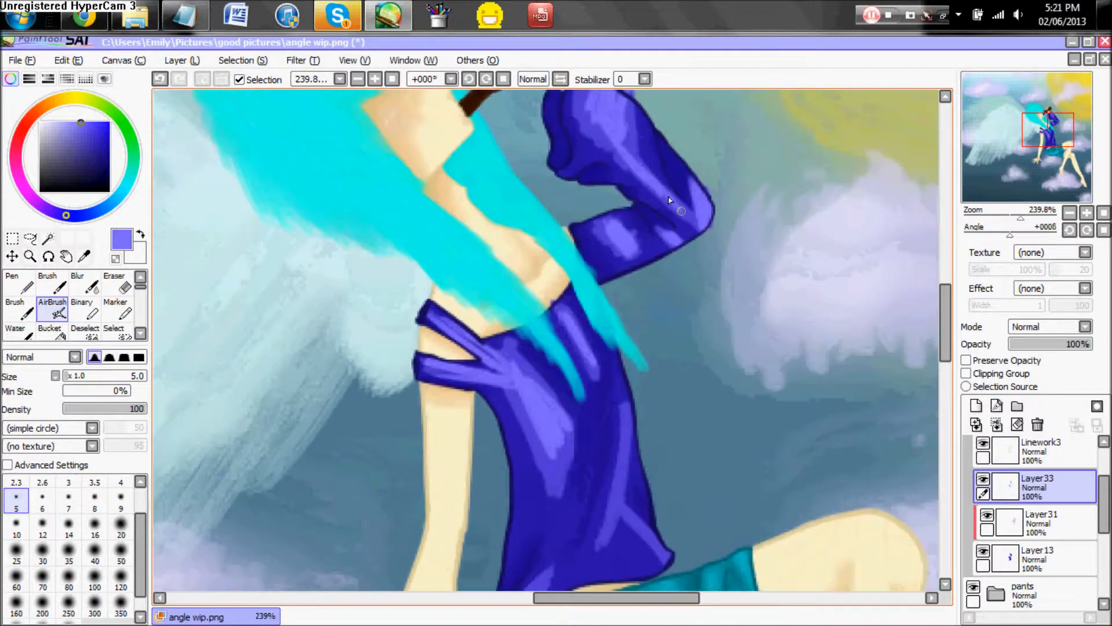
click(76, 284)
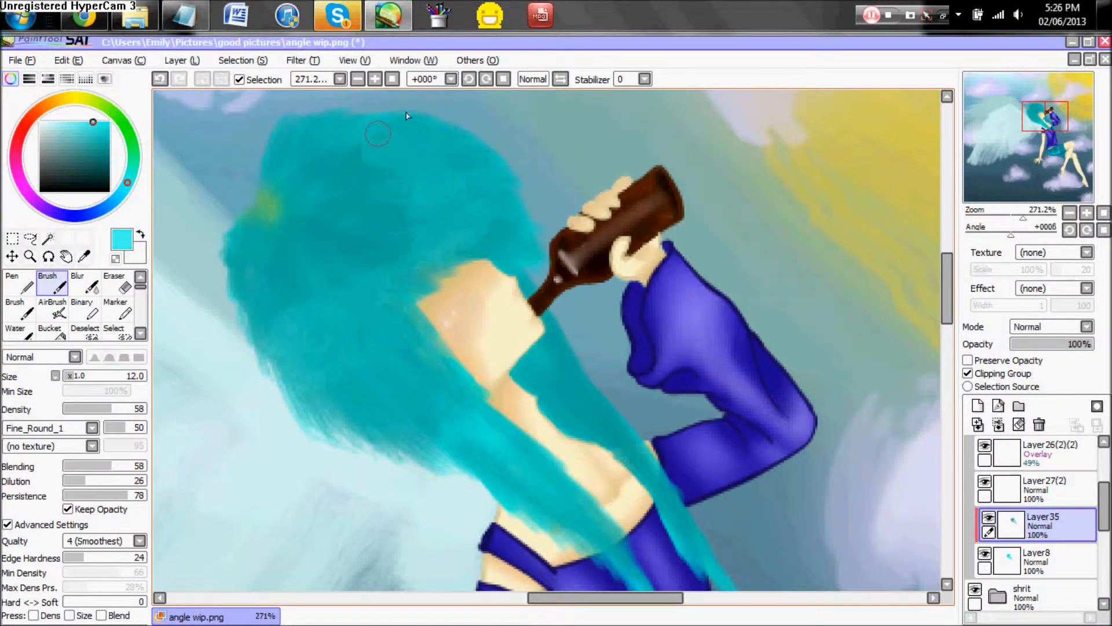
drag(375, 134, 437, 263)
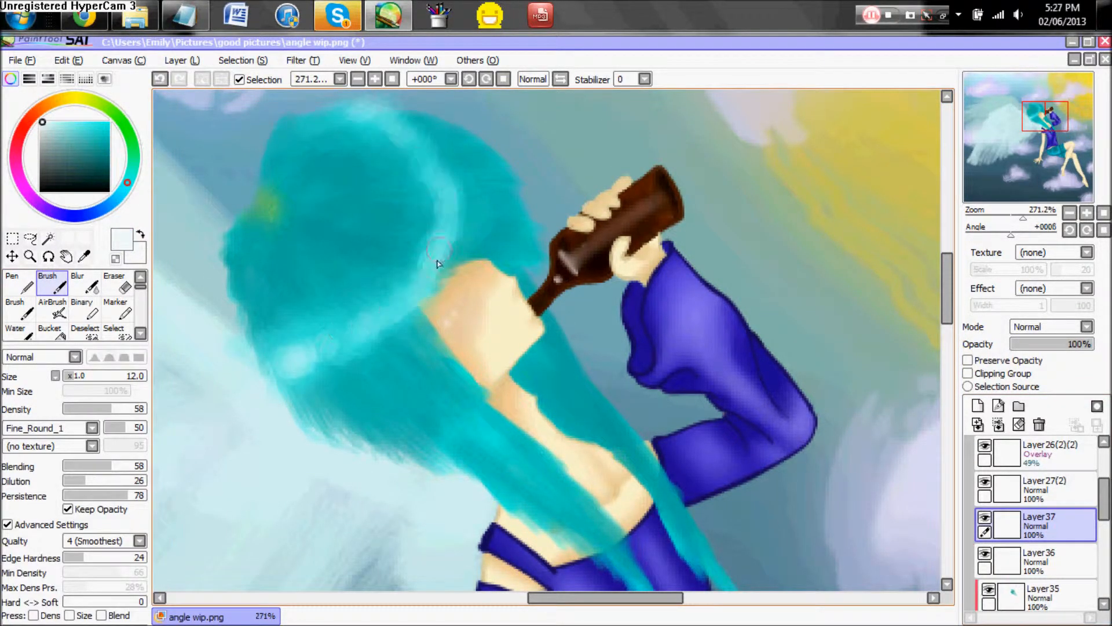